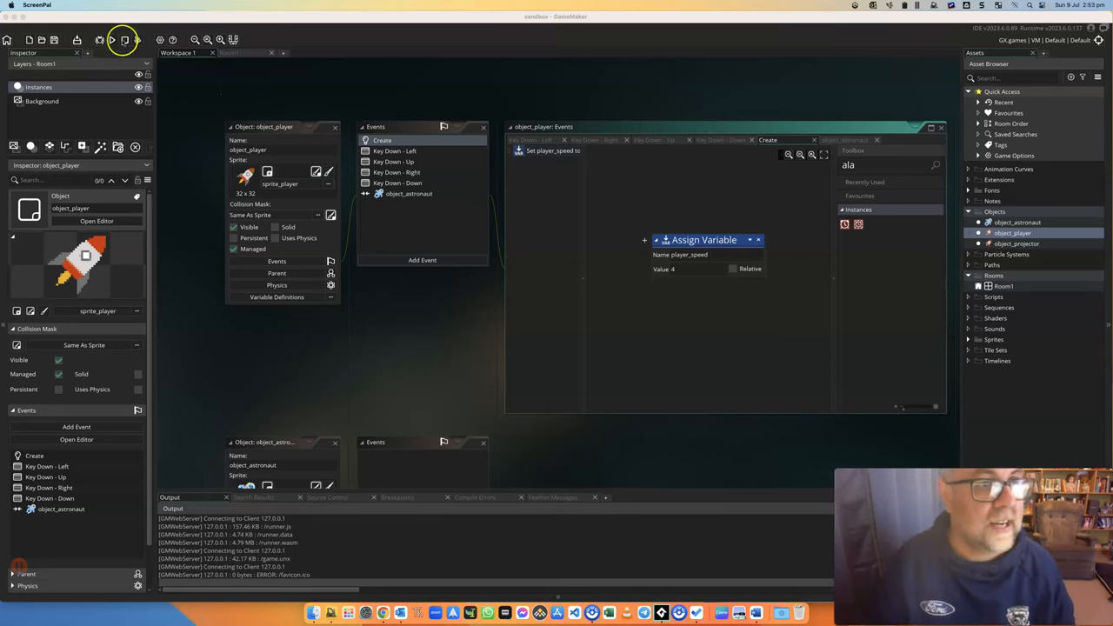
# - Run the current game build from the Build menu to test it
pyautogui.click(108, 5)
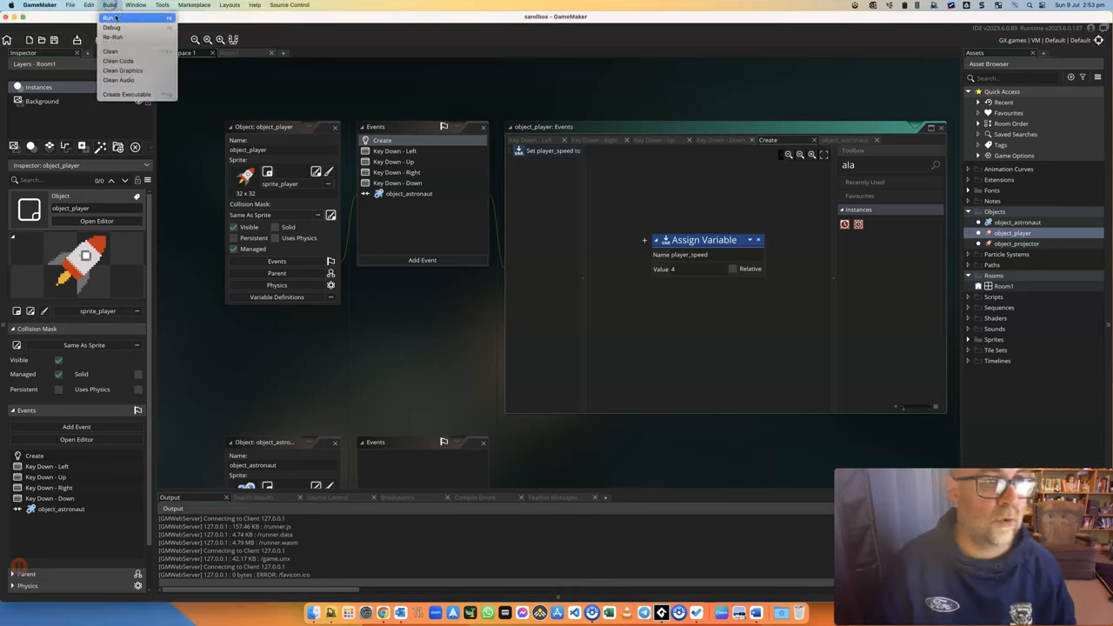
pyautogui.click(109, 18)
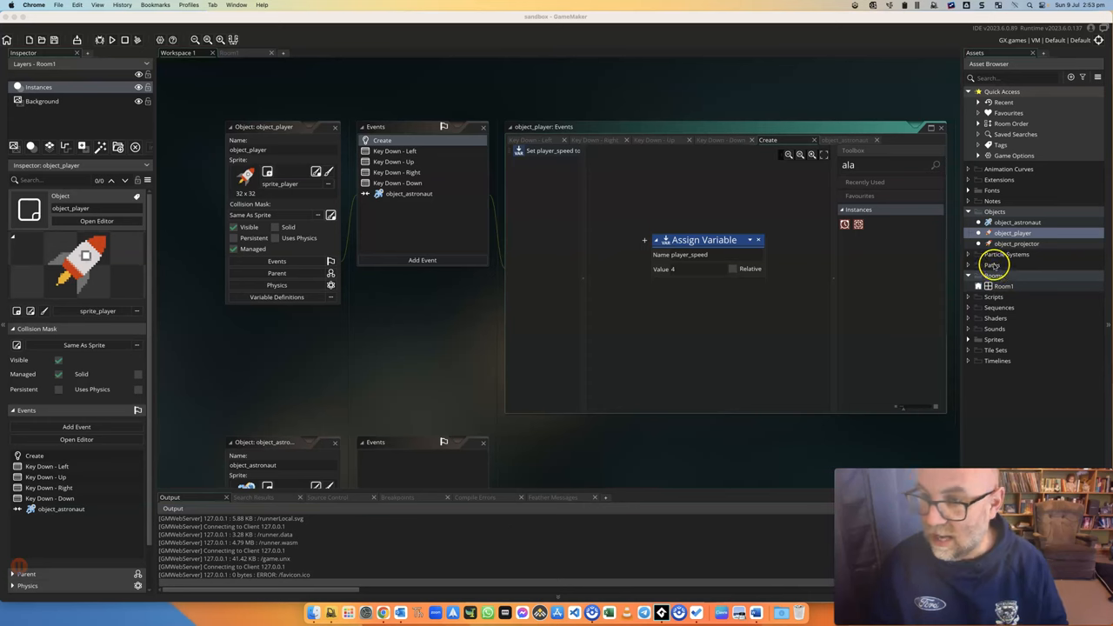
# - Add a new path asset from the Paths group and zoom in on its grid
pyautogui.rightClick(994, 256)
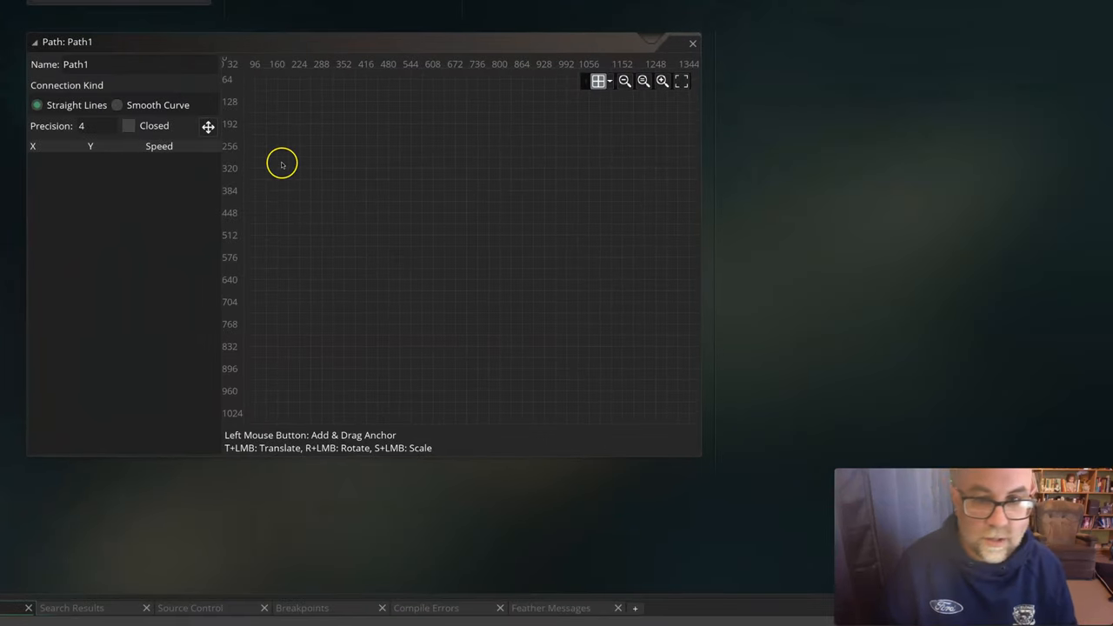
pyautogui.moveTo(256, 424)
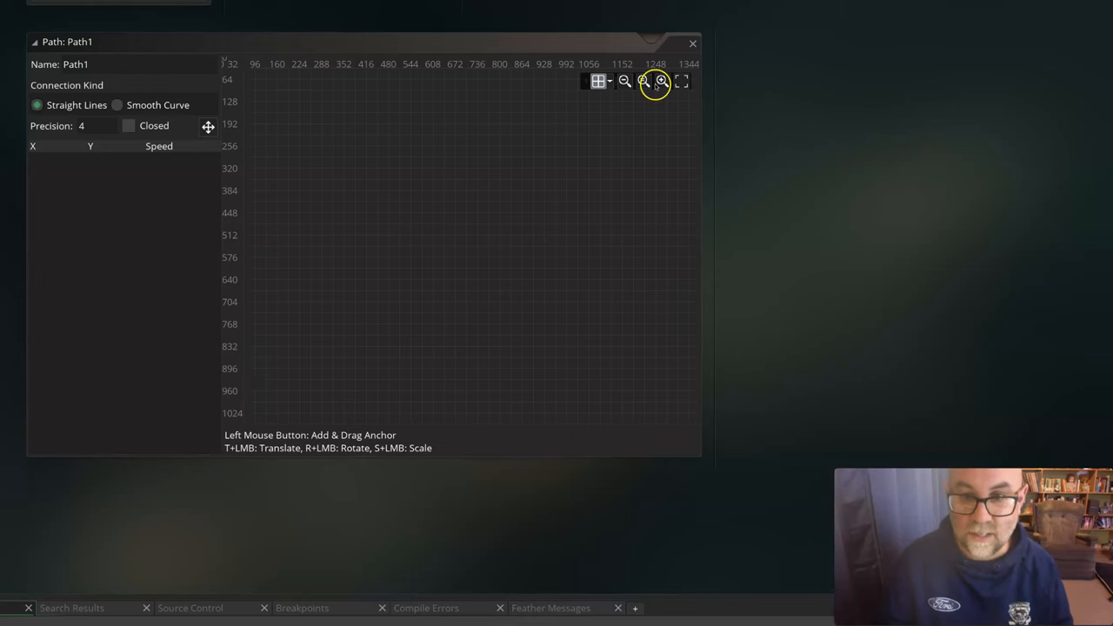
pyautogui.click(660, 81)
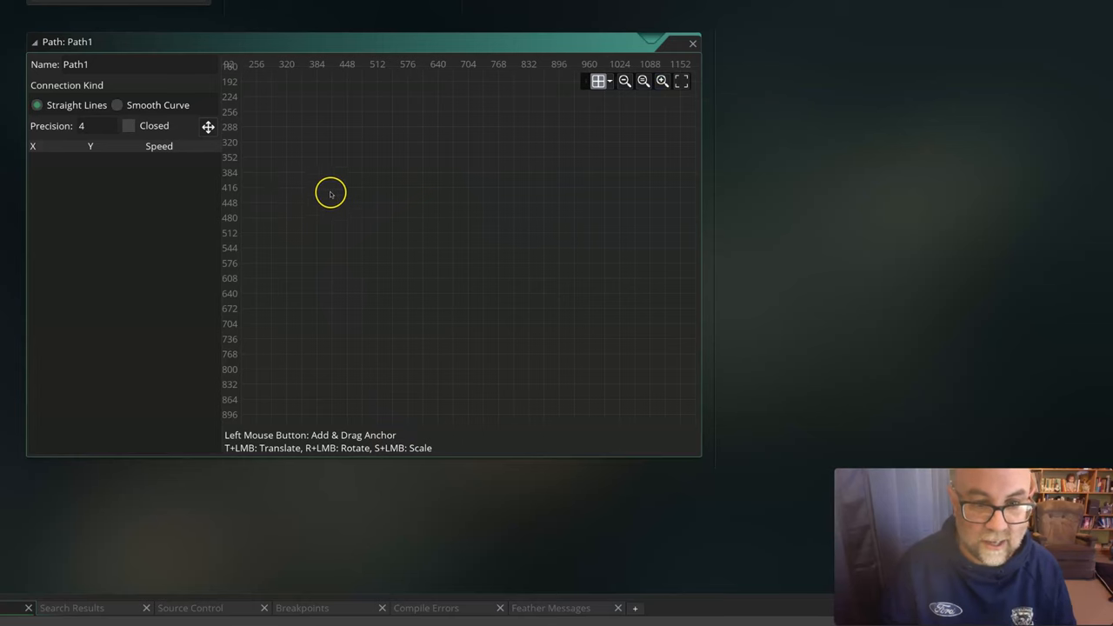
# - Place seven path points, set Connection Kind to Smooth Curve, and tick Closed
pyautogui.click(326, 174)
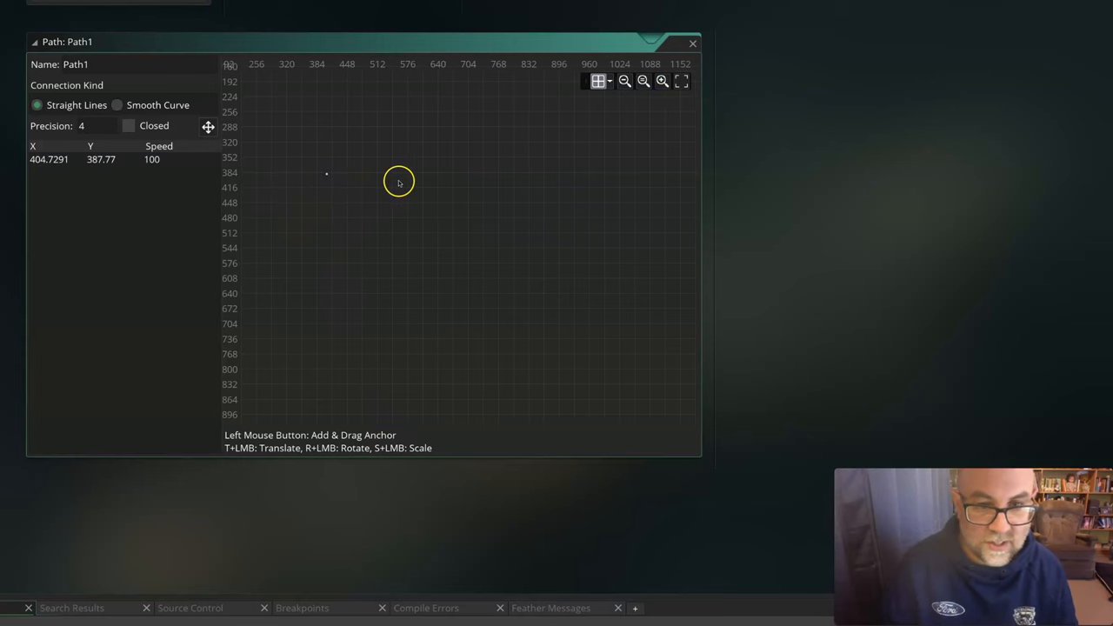
pyautogui.click(398, 180)
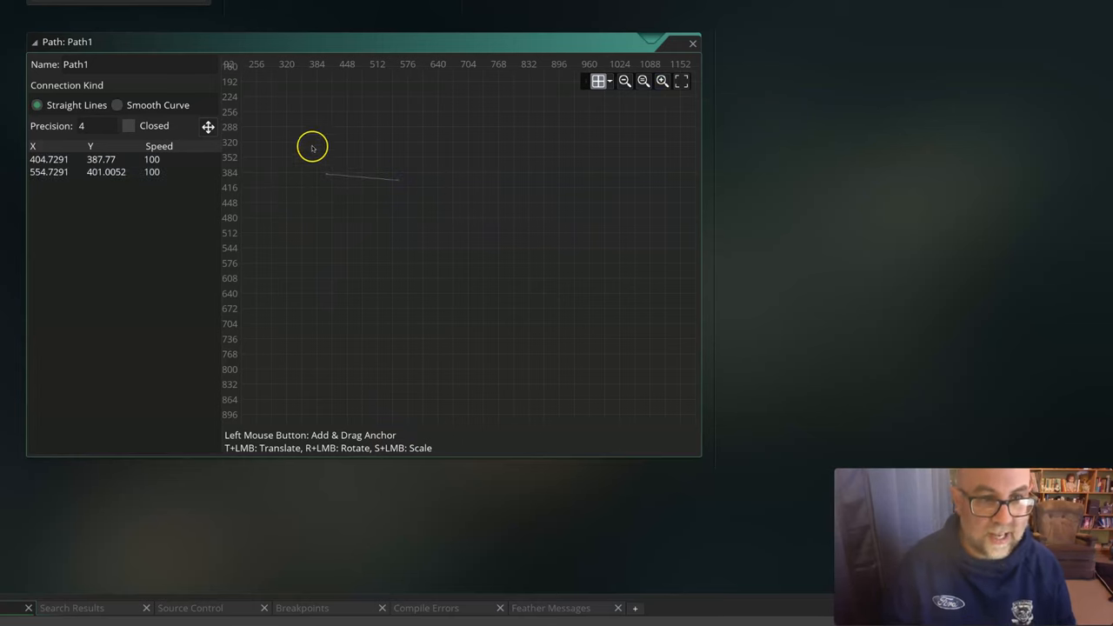
pyautogui.click(117, 104)
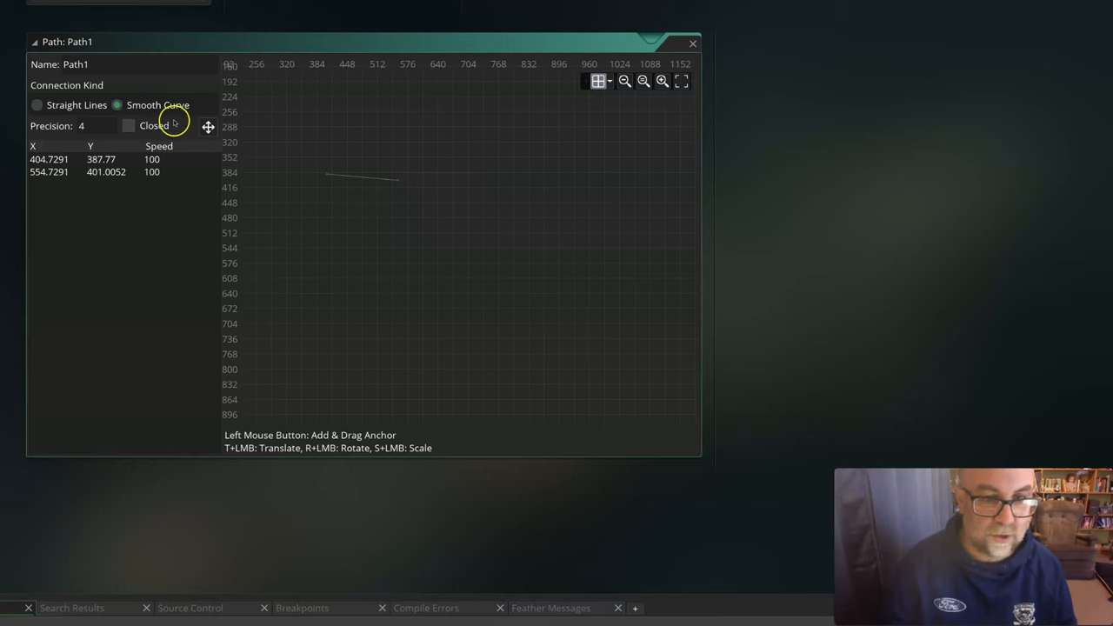
pyautogui.click(472, 176)
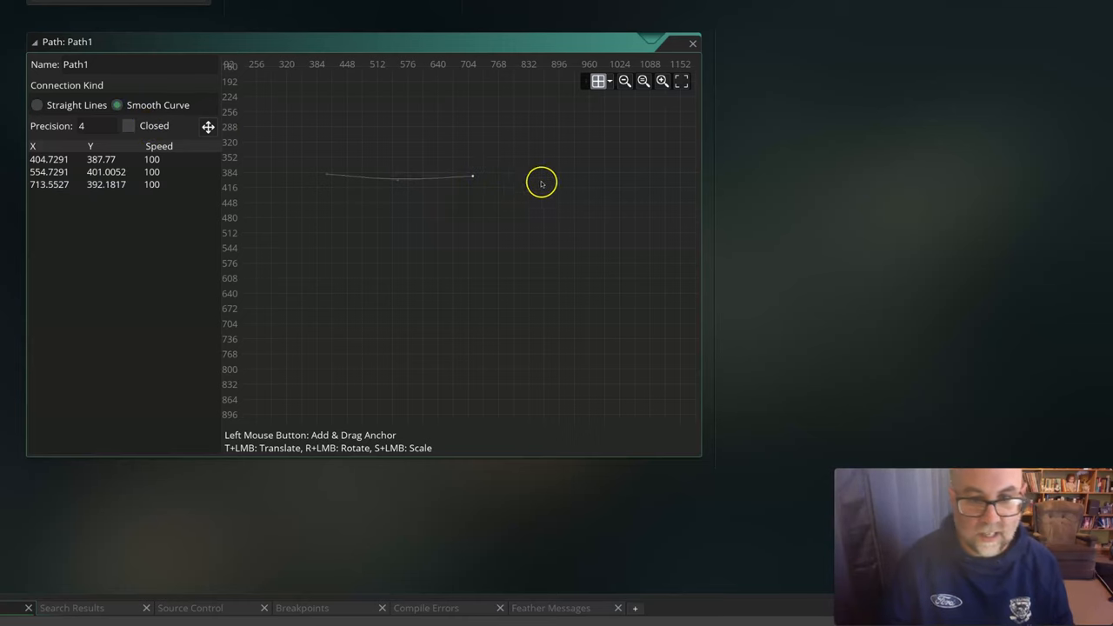
pyautogui.click(574, 237)
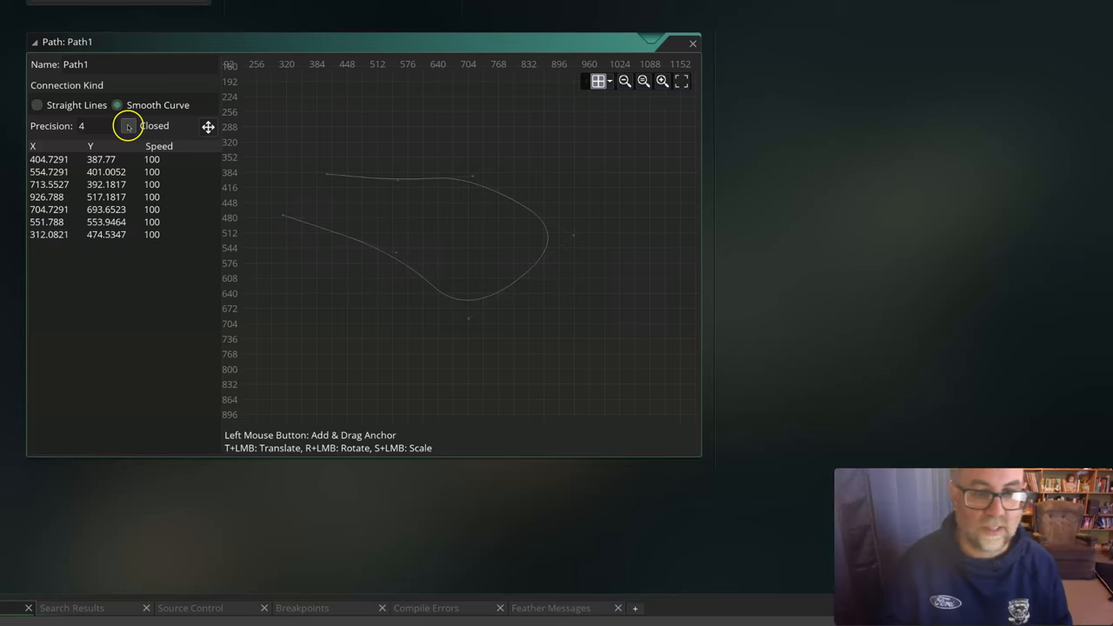
pyautogui.click(128, 125)
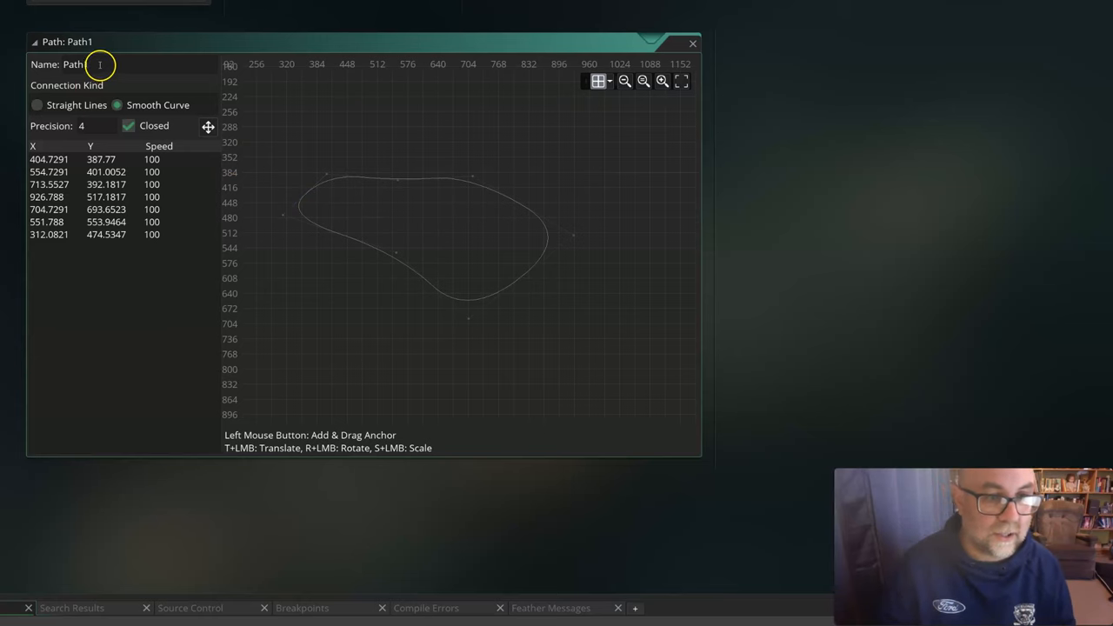
# - Rename the path to 'path_astronaut'
pyautogui.write('path')
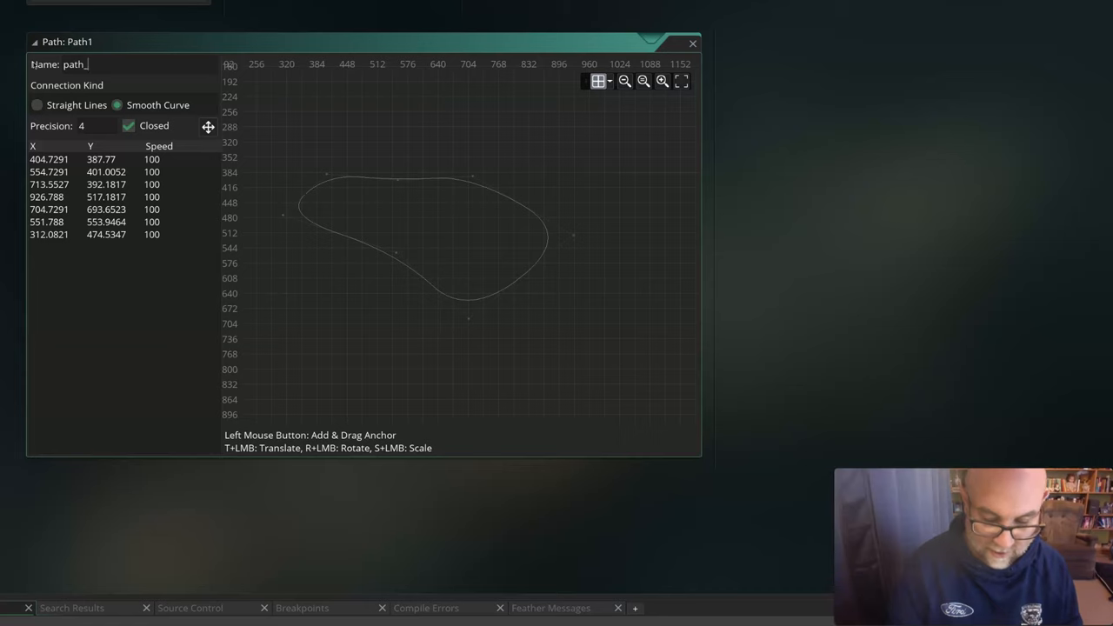
pyautogui.write('astronaut')
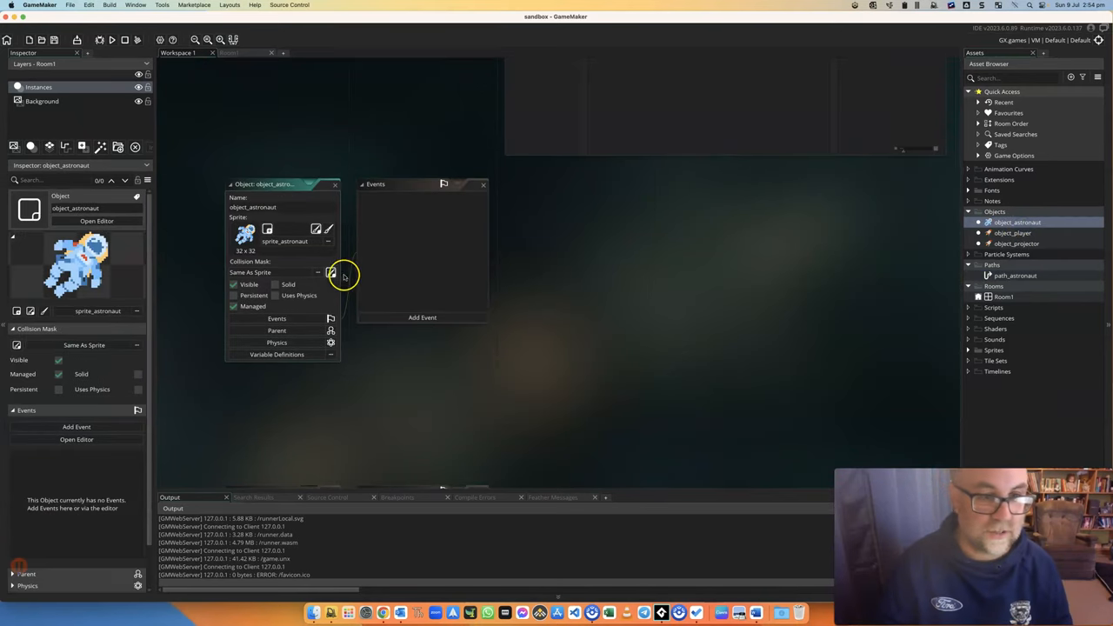
# - Add a Create event to object_astronaut and search the Toolbox for 'pat'
pyautogui.click(422, 317)
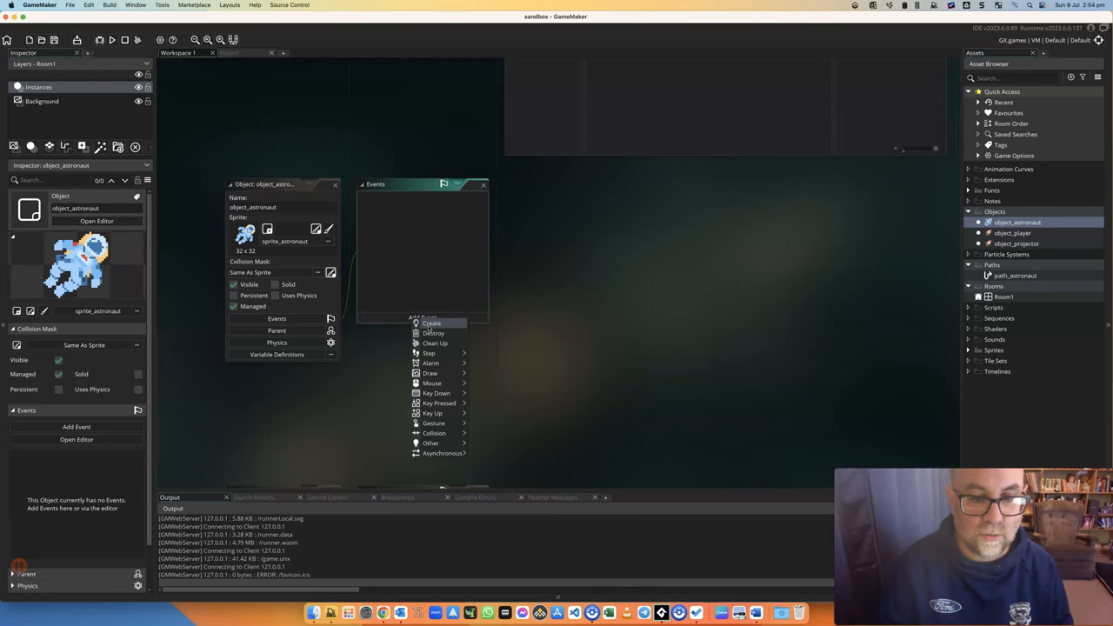
pyautogui.click(431, 323)
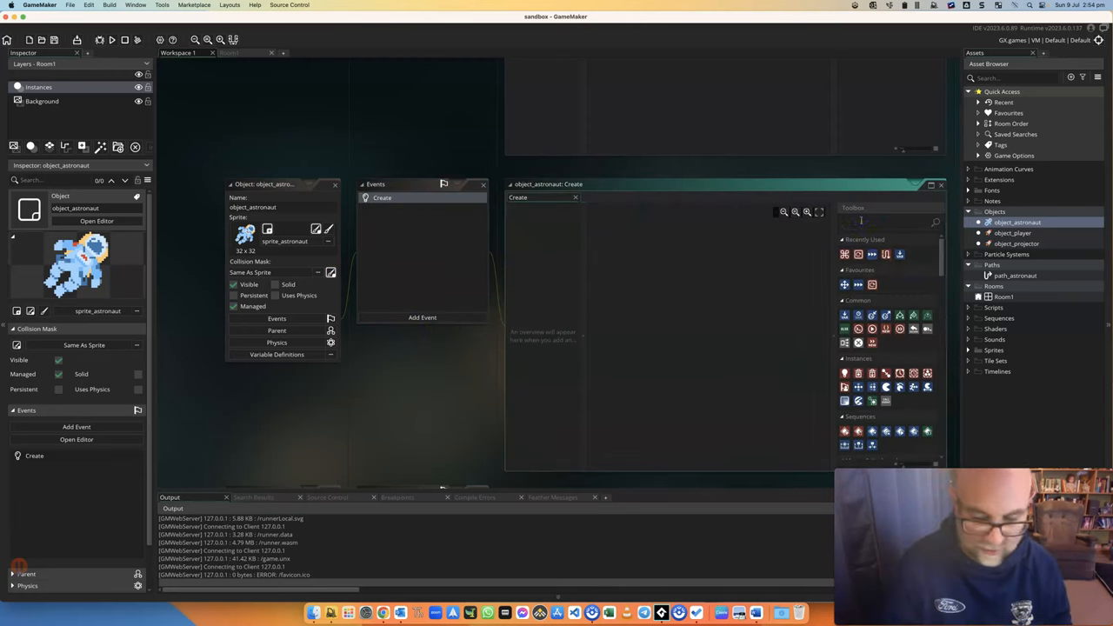
pyautogui.write('pat')
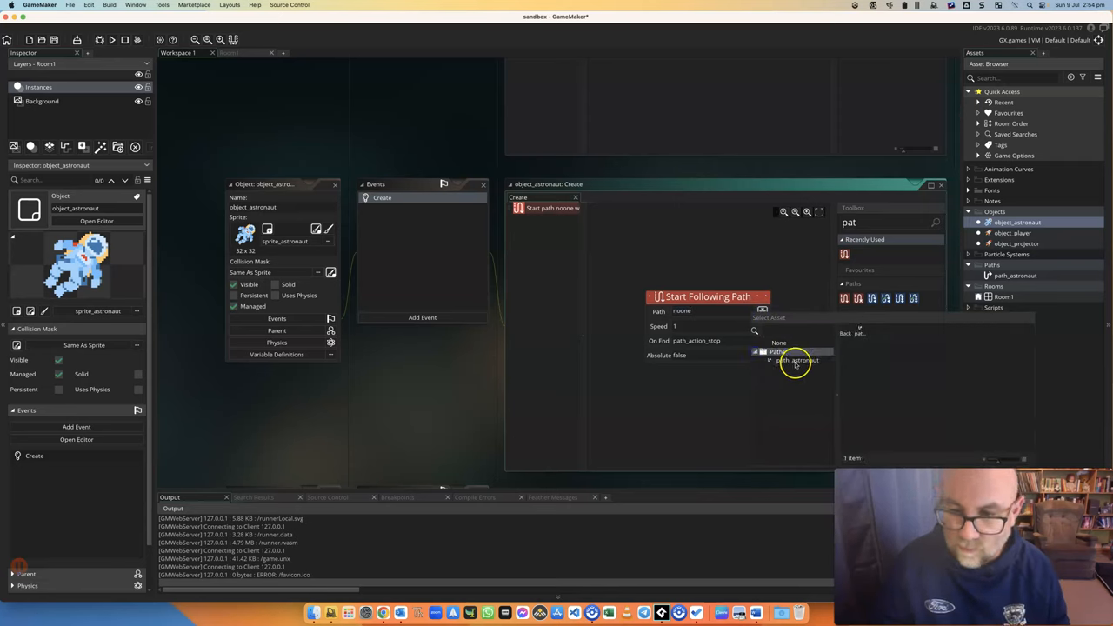
# - Set the action's path to path_astronaut and On End to path_action_continue
pyautogui.click(797, 360)
pyautogui.write('4')
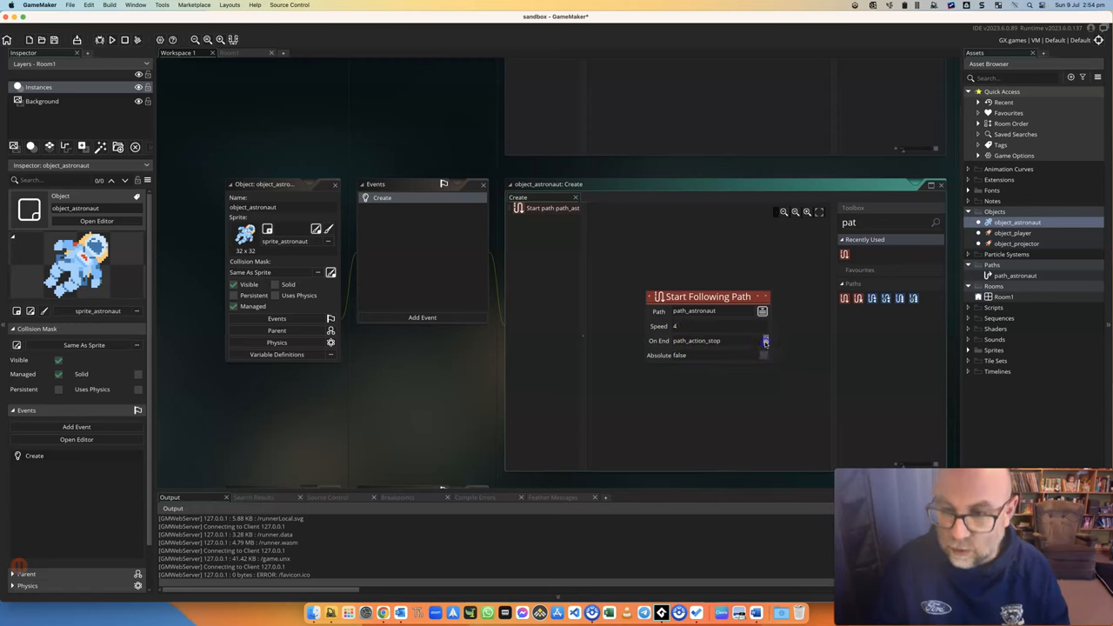
pyautogui.click(763, 340)
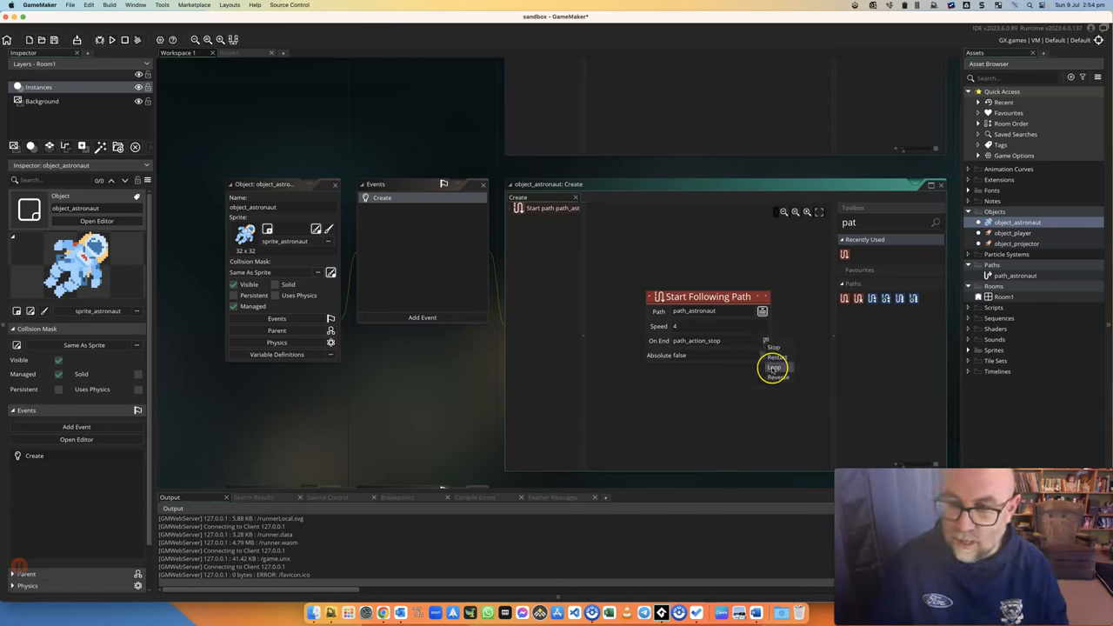
pyautogui.click(773, 366)
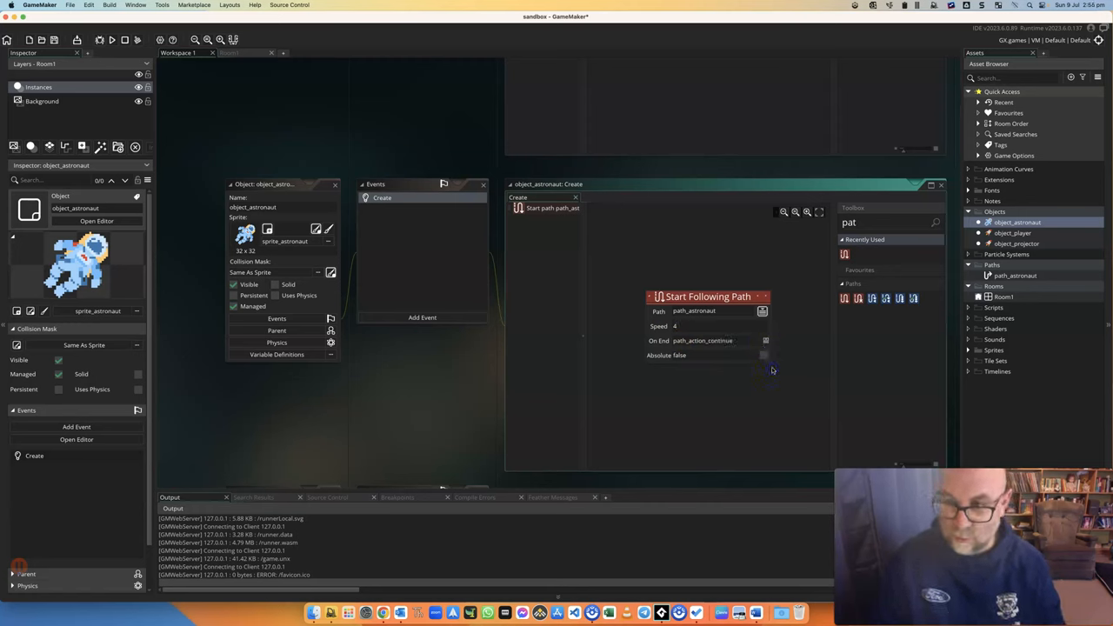